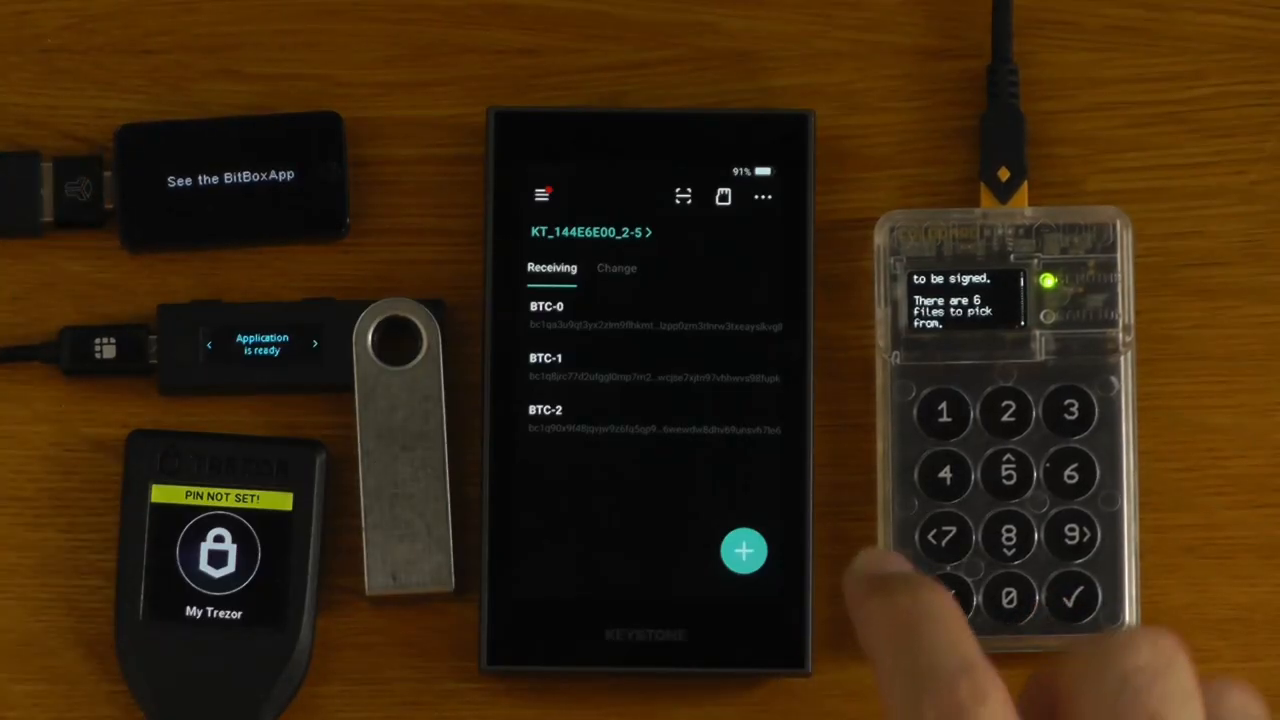
# Finish the Bitcoin receive-address demo and bring up the comparison table with Keystone Pro ranked first at 90.
pyautogui.click(744, 550)
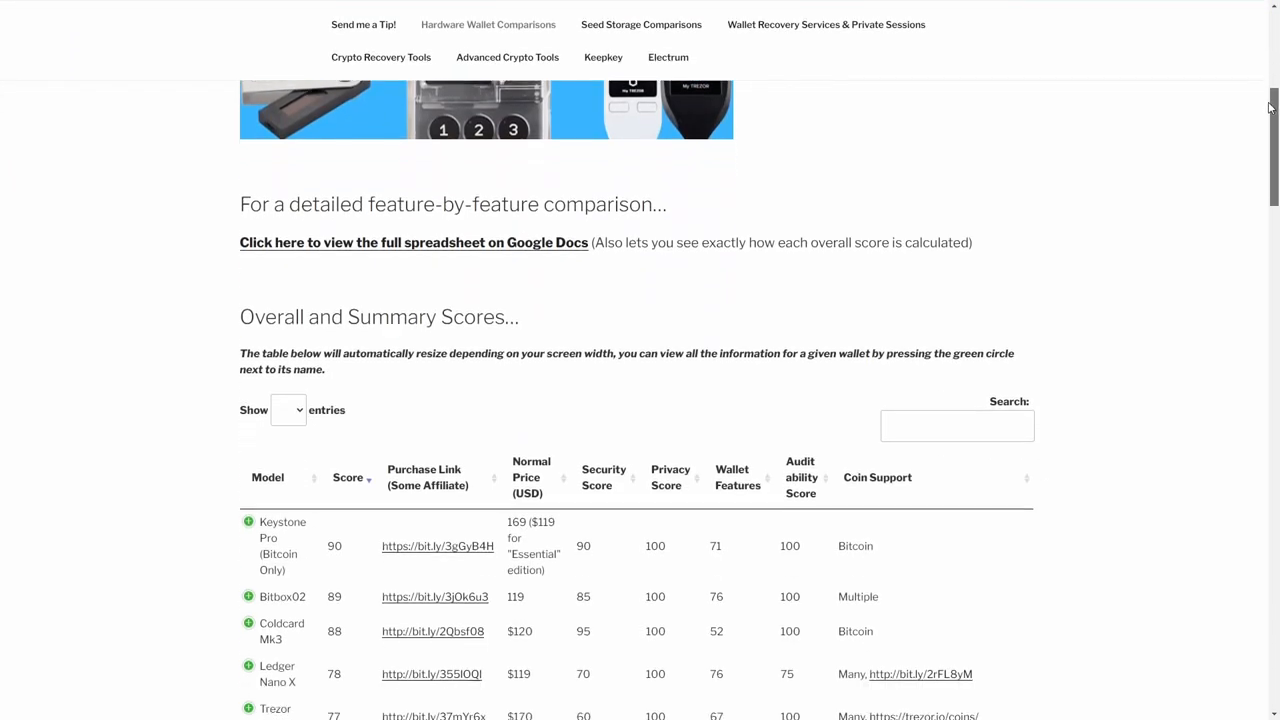
# Follow the 'view the full spreadsheet on Google Docs' link to the Crypto Wallet Features sheet.
pyautogui.scroll(-3)
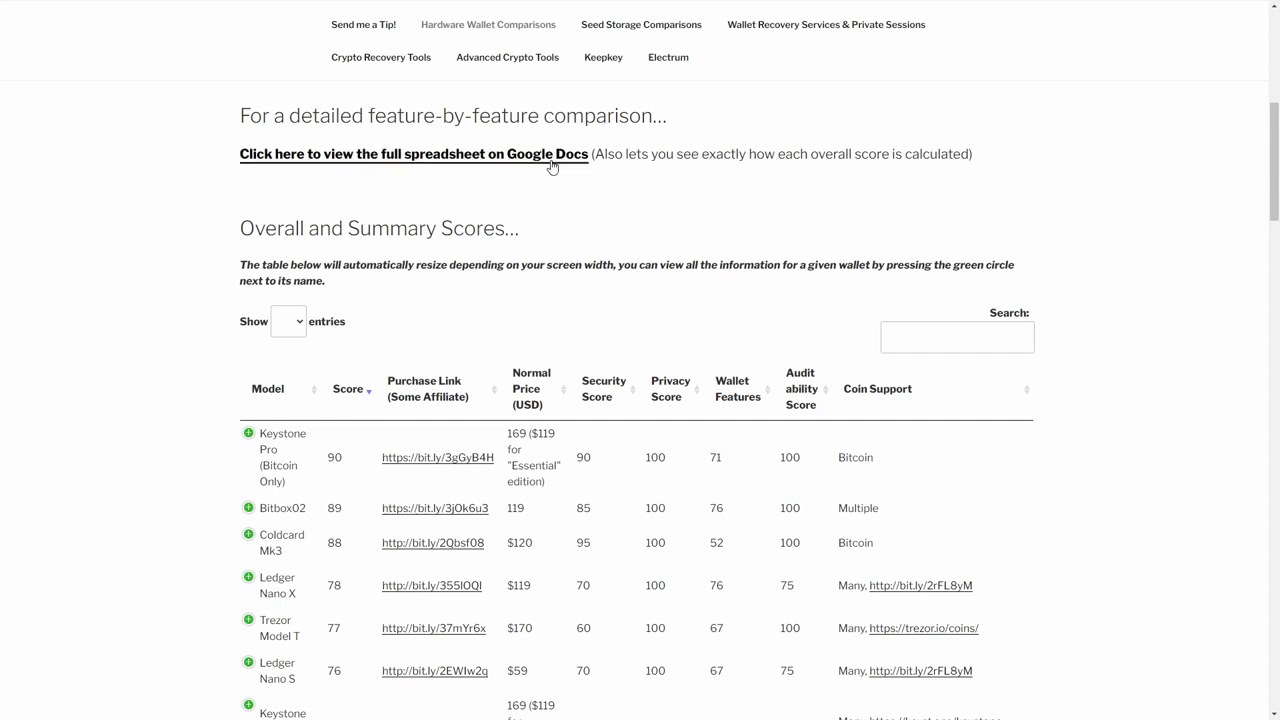
pyautogui.moveTo(525, 160)
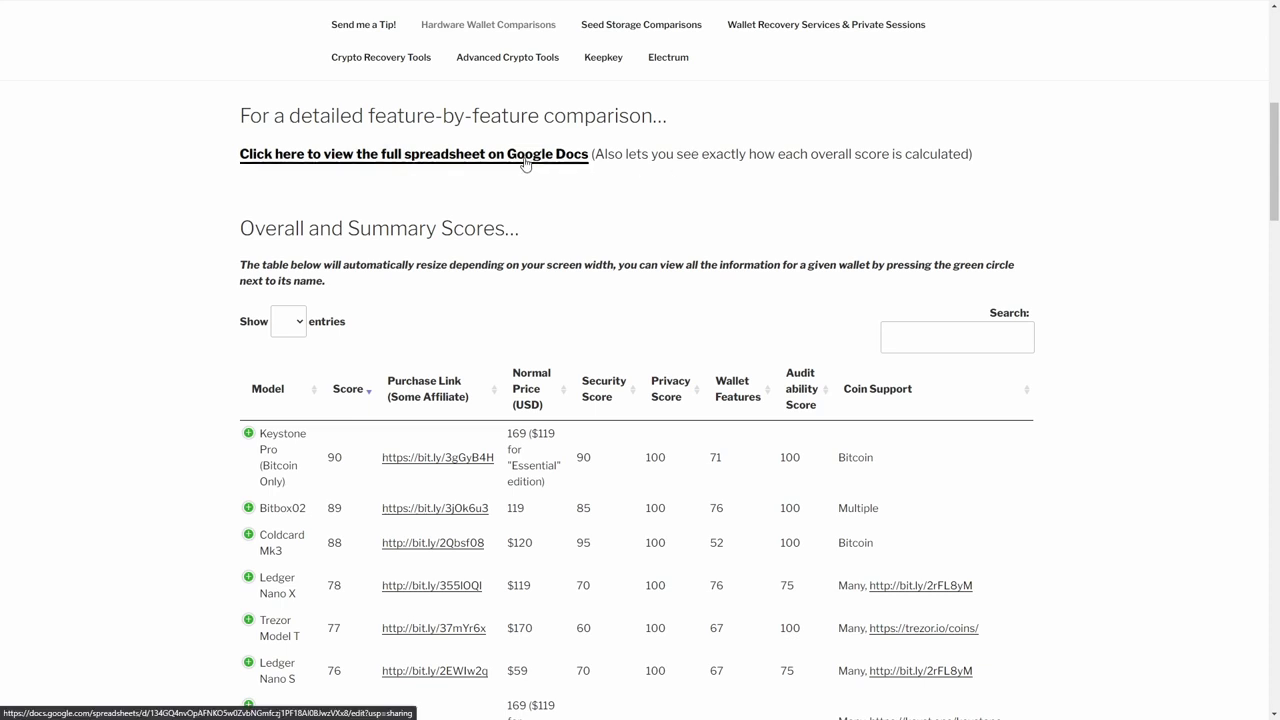
pyautogui.click(414, 153)
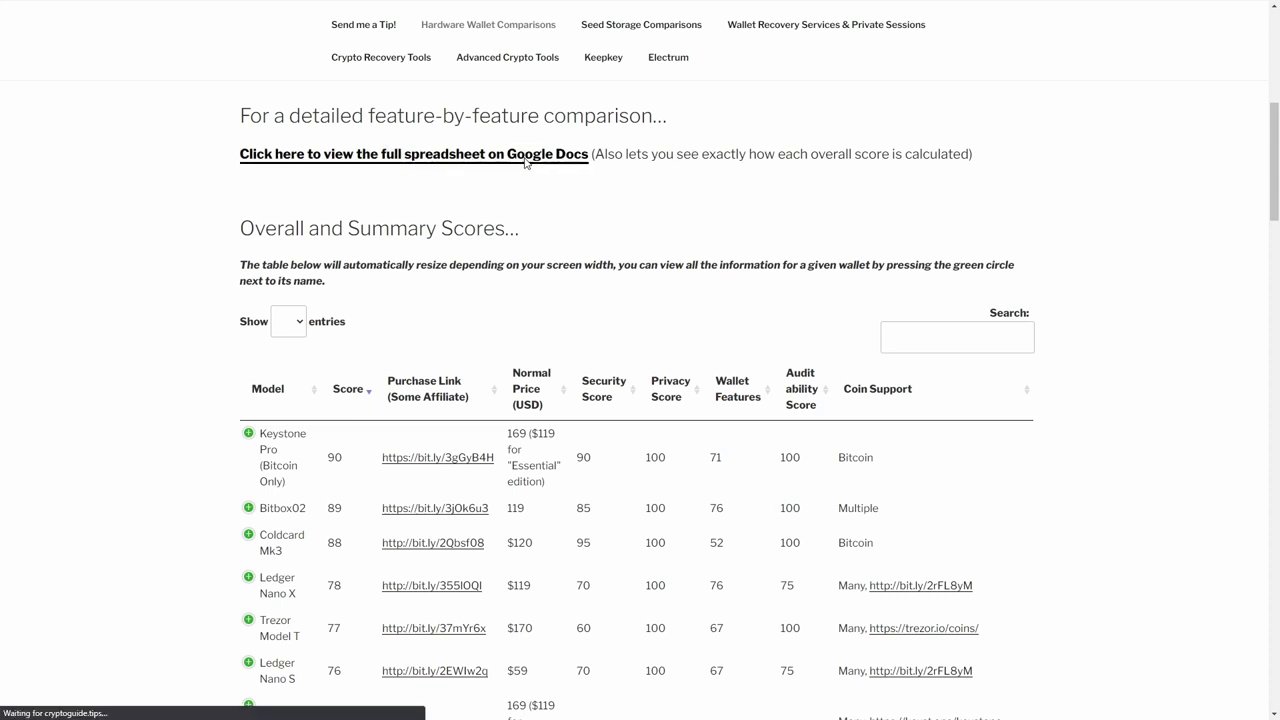
pyautogui.click(413, 153)
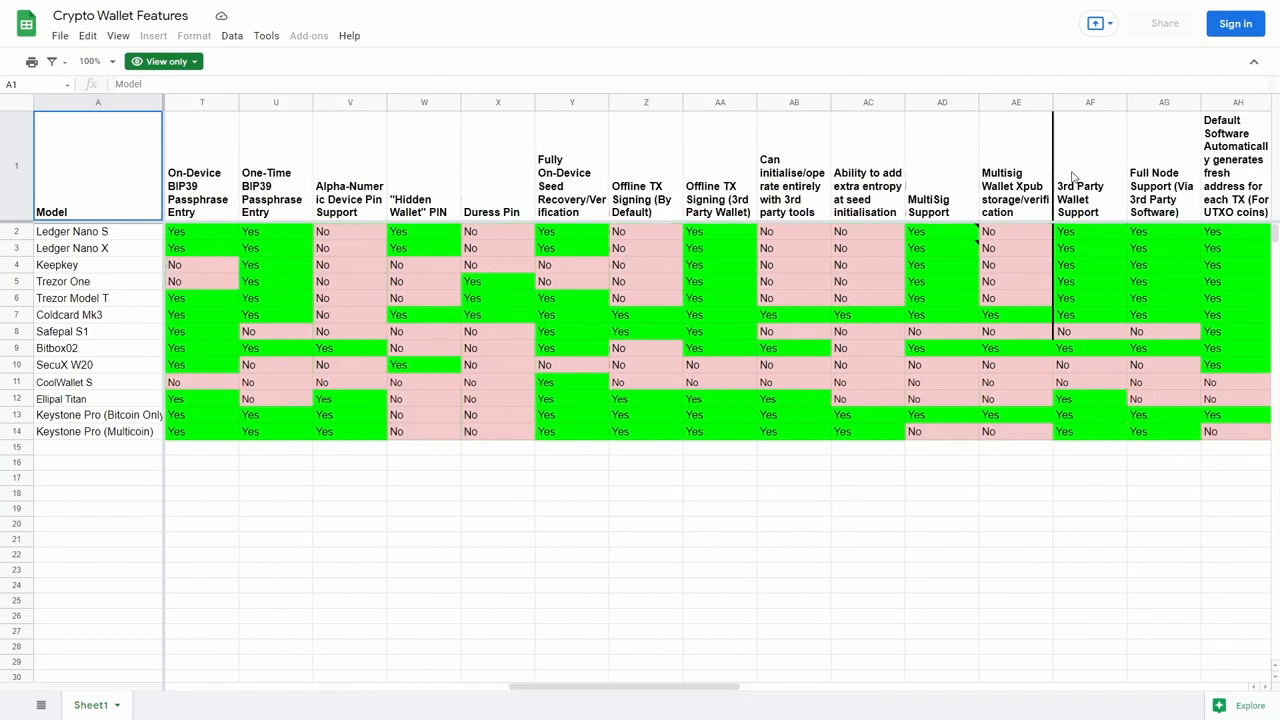
# Switch to the editable Crypto Wallet Features file showing scores, where Keystone Pro (Bitcoin Only) has 91.
pyautogui.click(1015, 102)
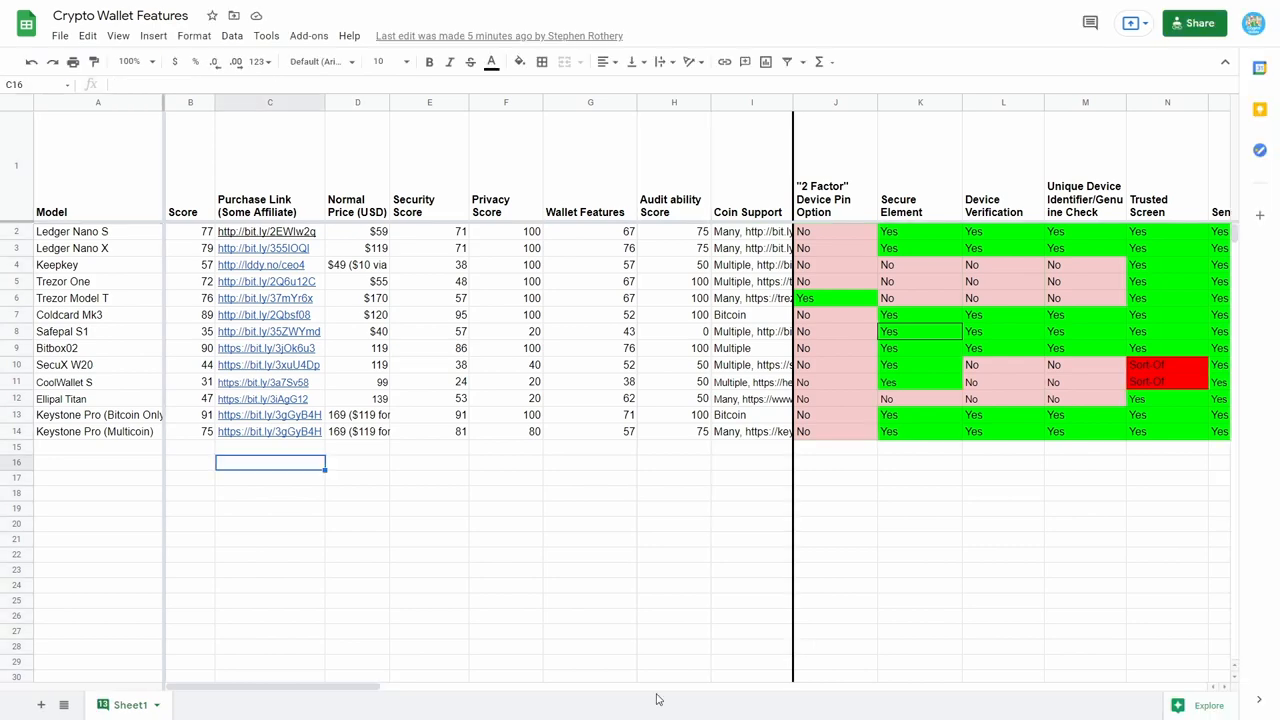
pyautogui.moveTo(630, 616)
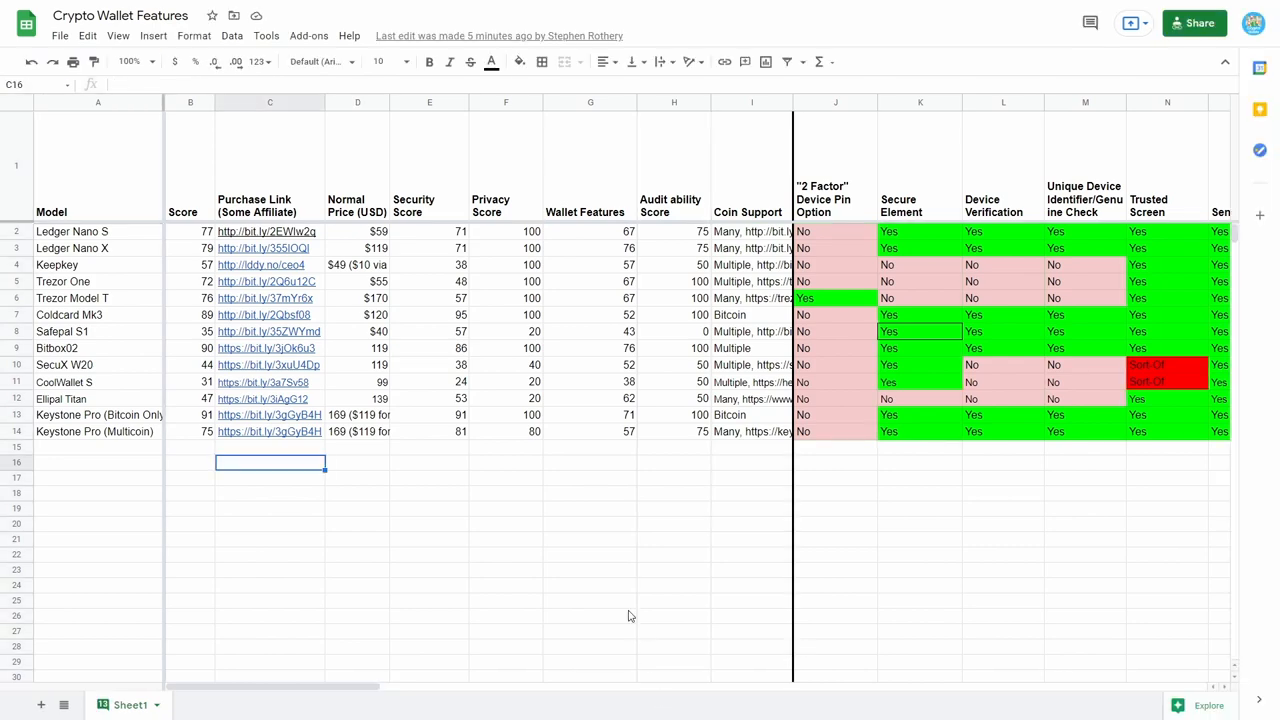